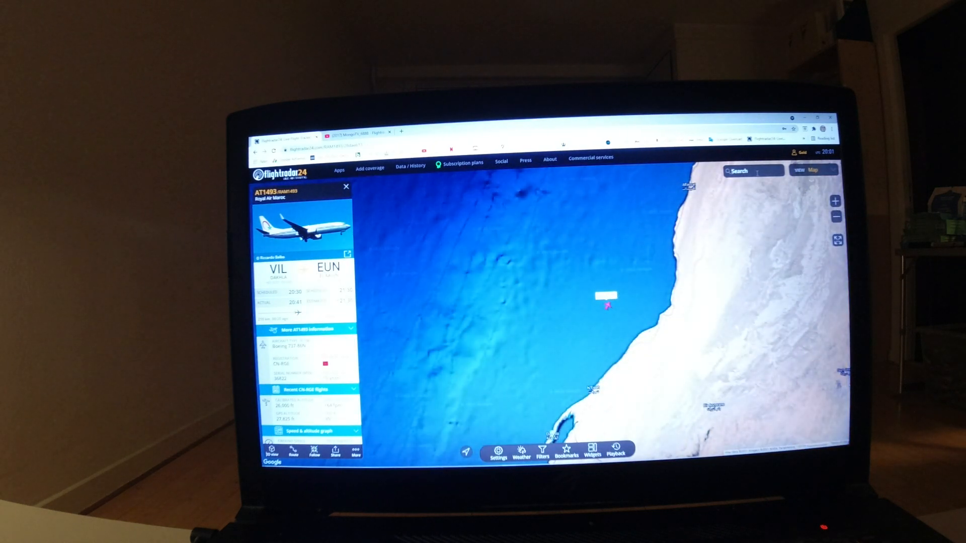
Search for 'tk11' to track Turkish Airlines TK11 from Istanbul to New York
left_click(752, 170)
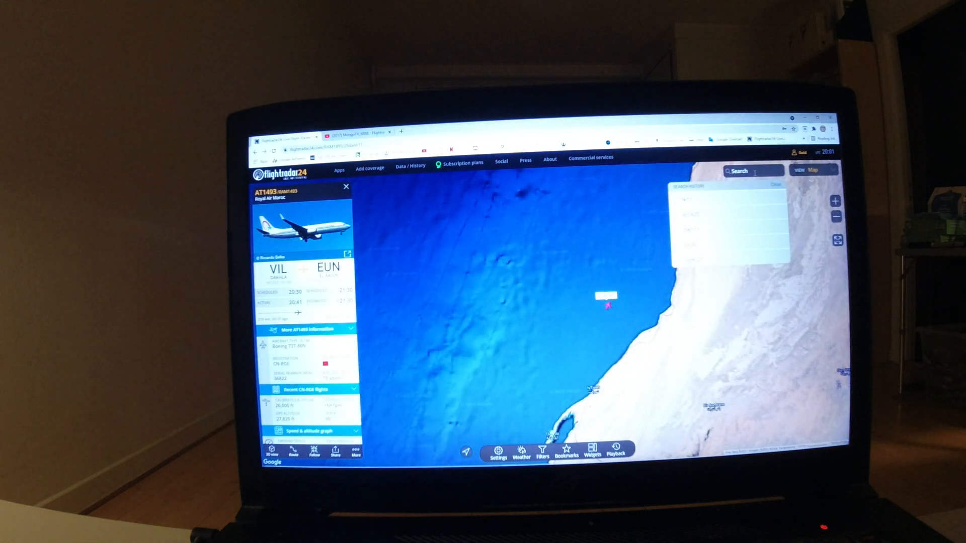
type("tk11")
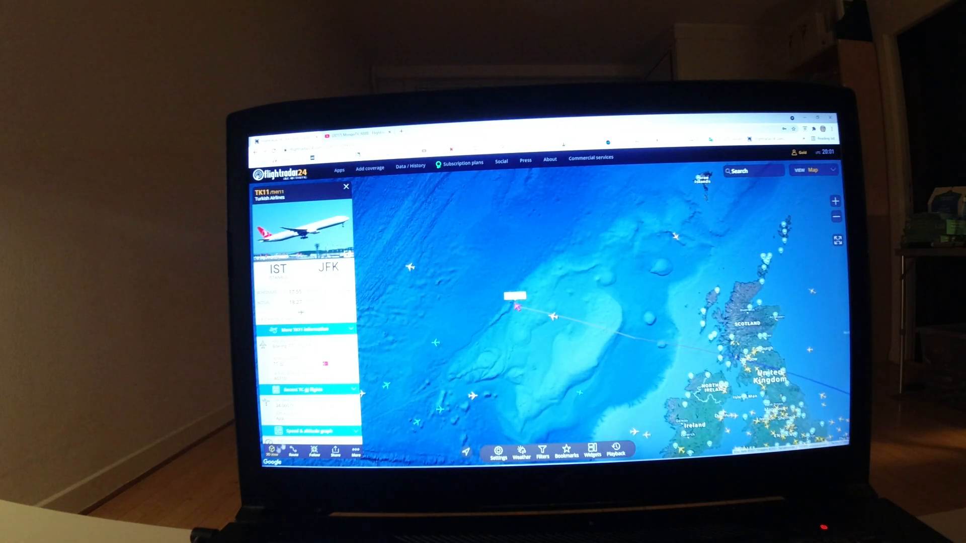
Go full screen and show TK11 as a 3D aircraft model over the ocean
key("F11")
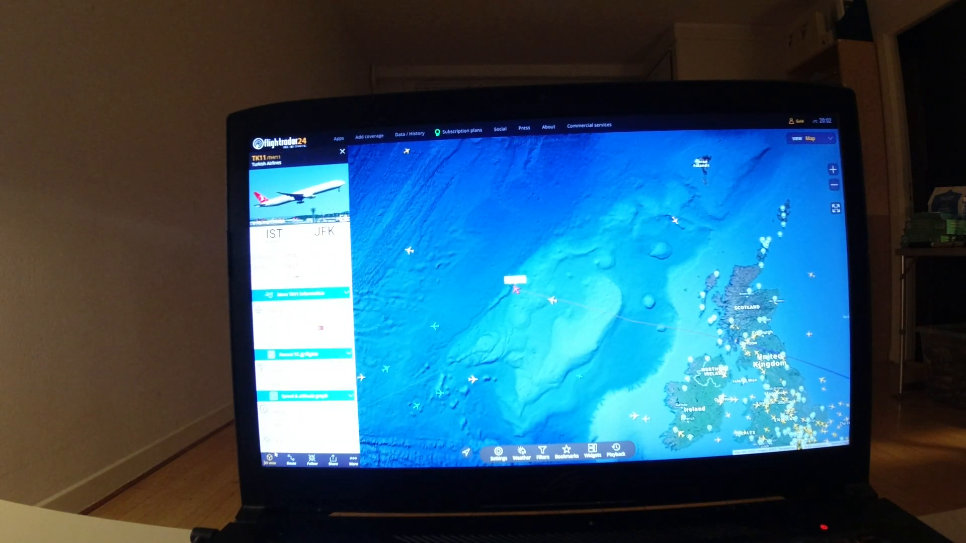
left_click(270, 459)
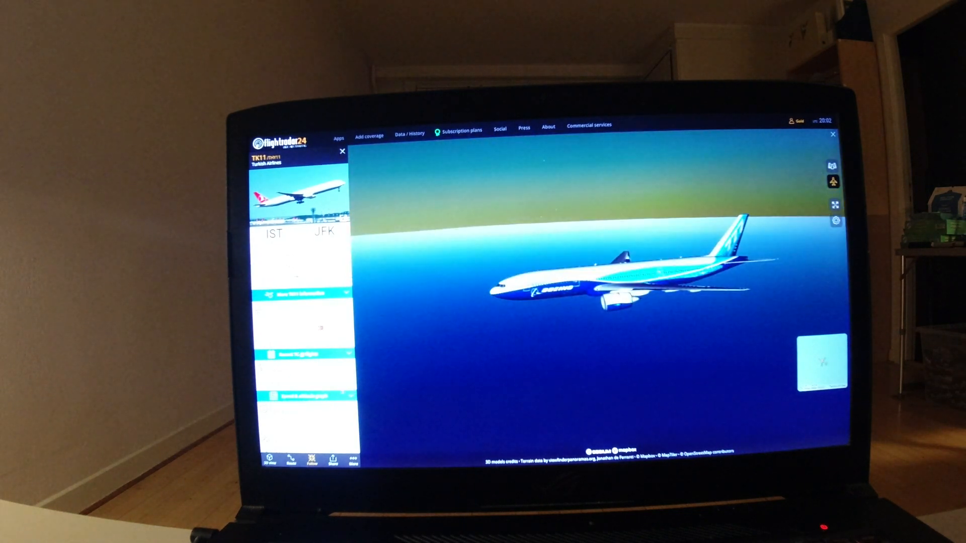
Close the 3D view to see TK11 on the 2D North Atlantic map
left_click(271, 457)
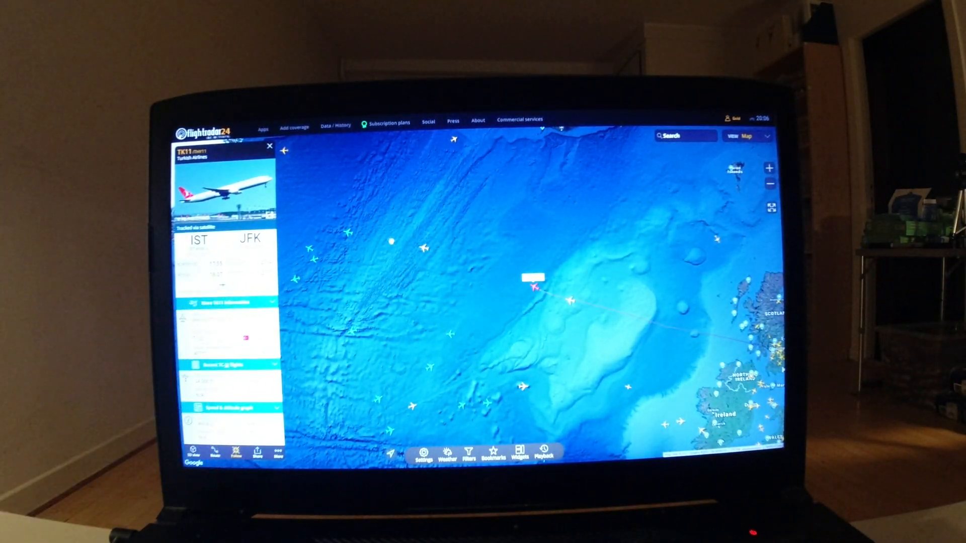
Track Royal Air Maroc AT1493 from Dakhla to El Aaiún in 3D view
left_click(268, 147)
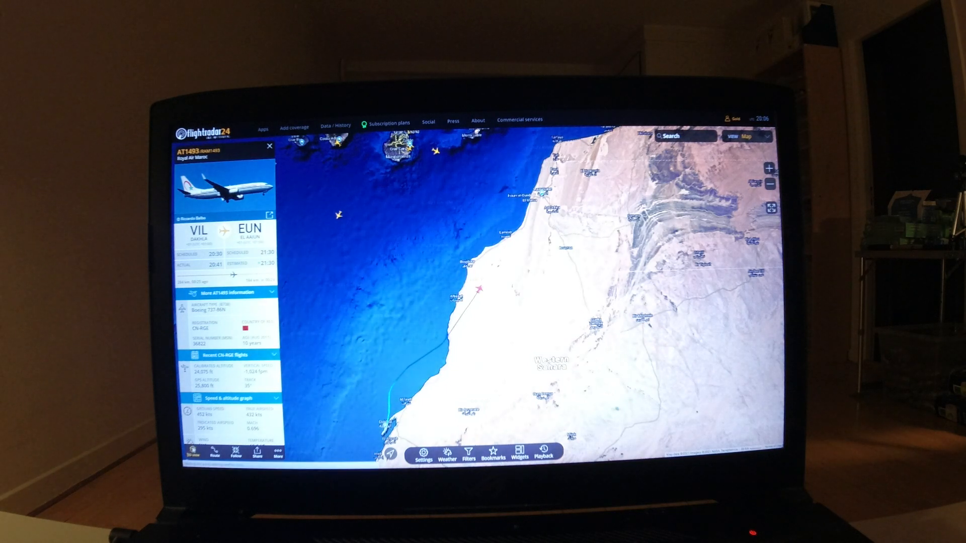
left_click(189, 453)
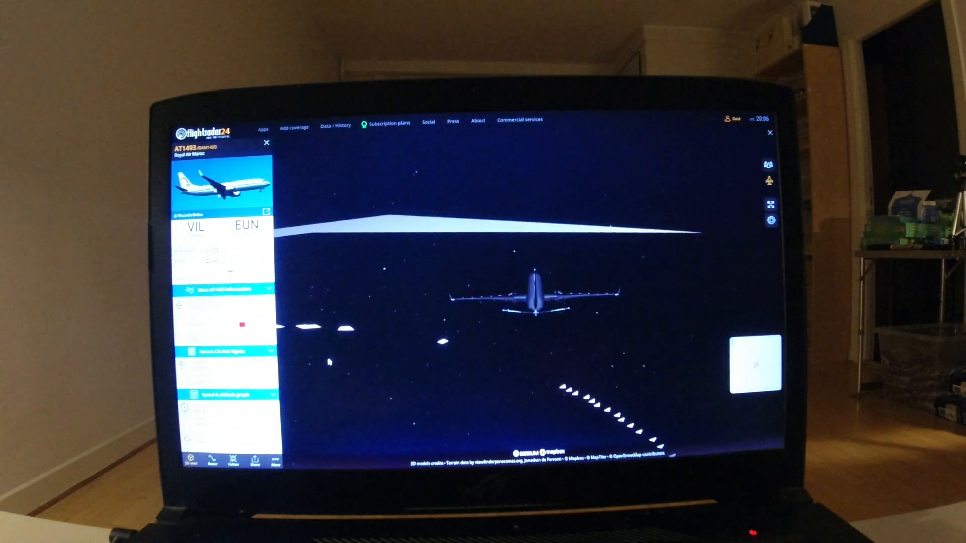